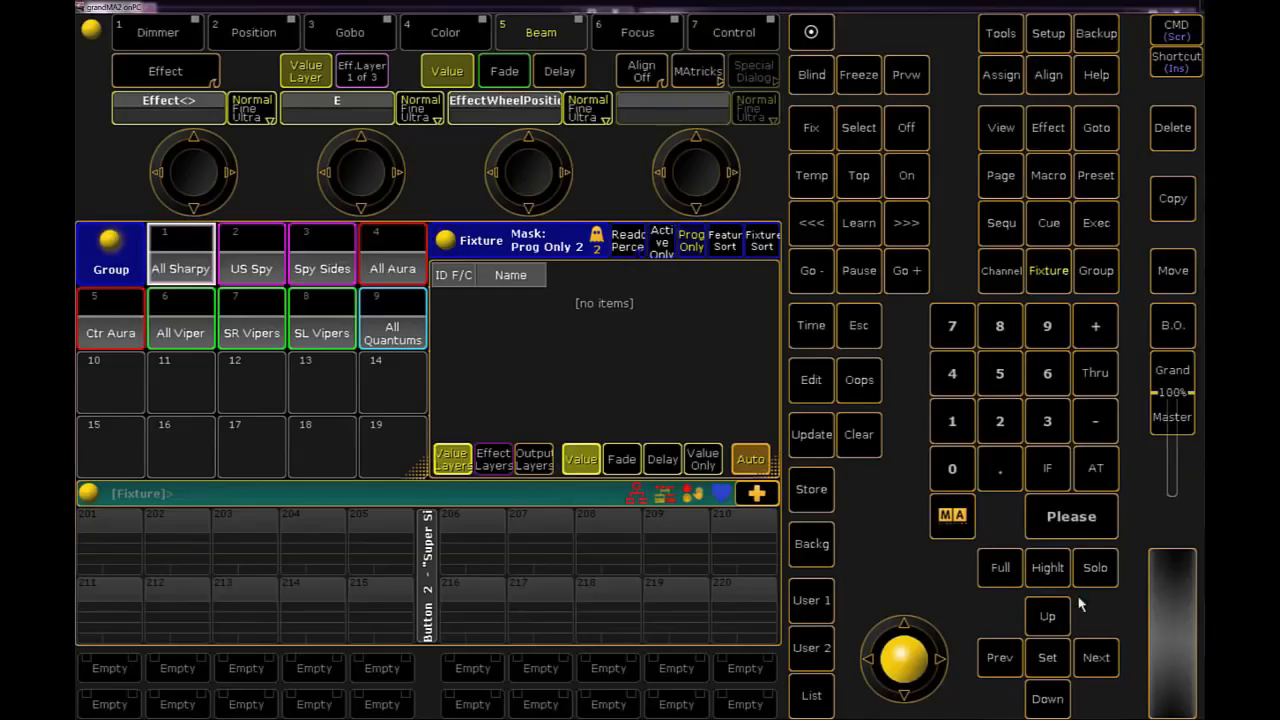
- Open the Backup menu for the show file, then switch to the second screen
click(1096, 33)
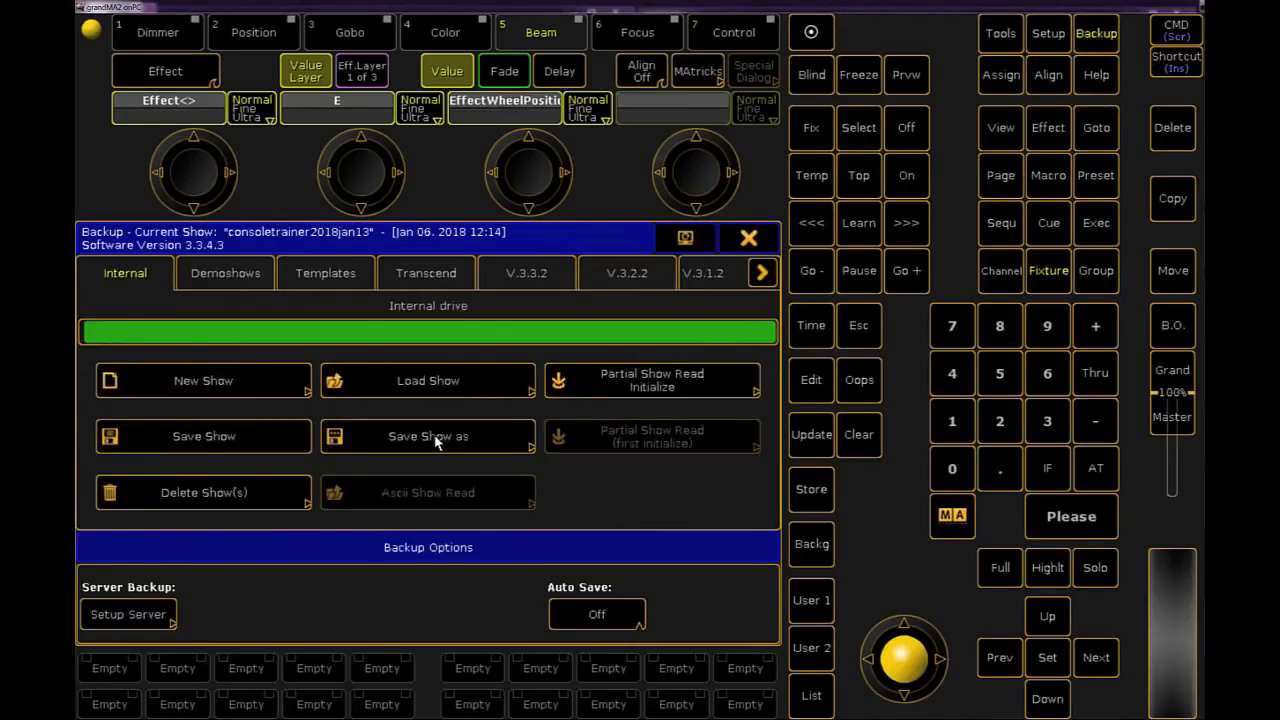
click(428, 436)
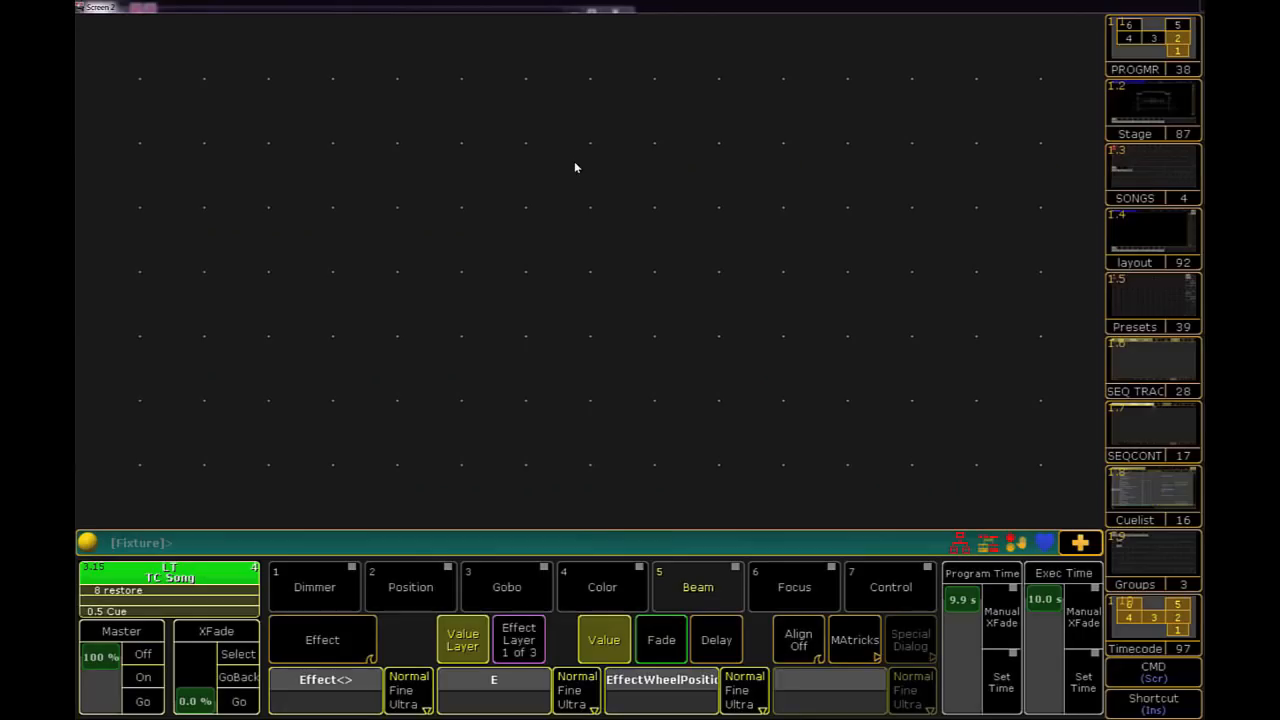
mouse_move(103, 45)
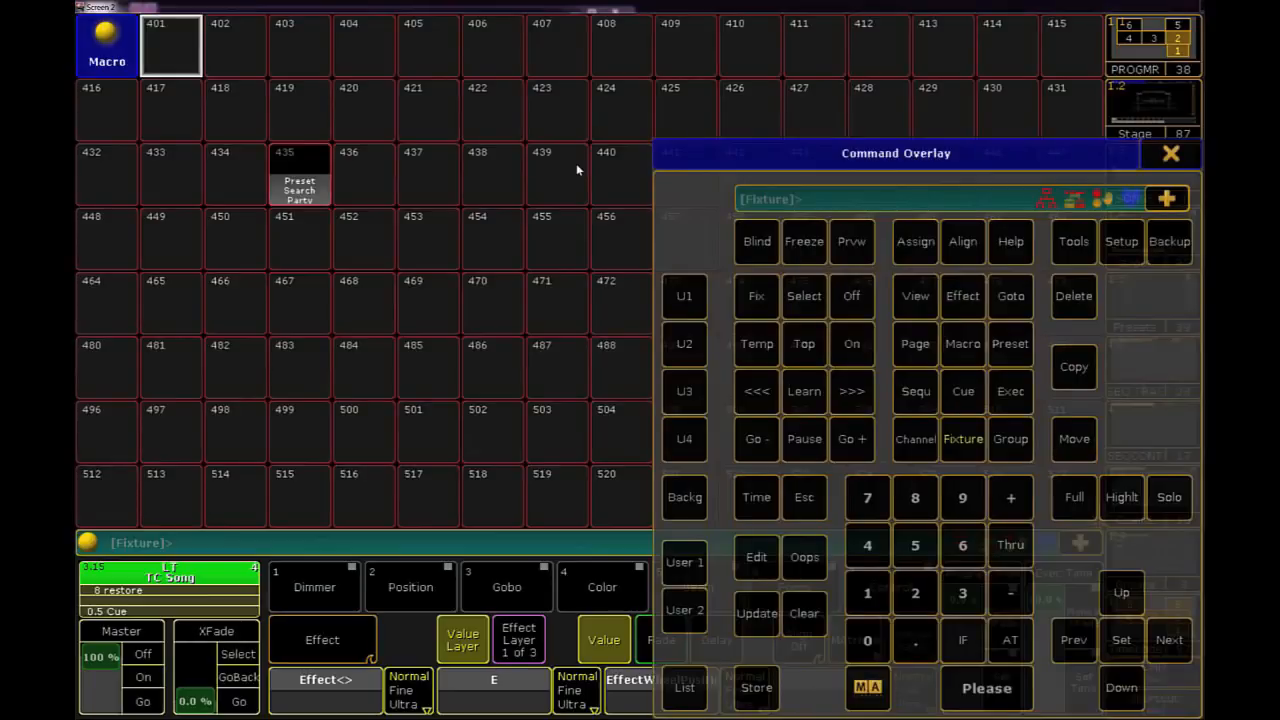
- Select empty macro slot 437 to open its Edit Macro window
click(756, 557)
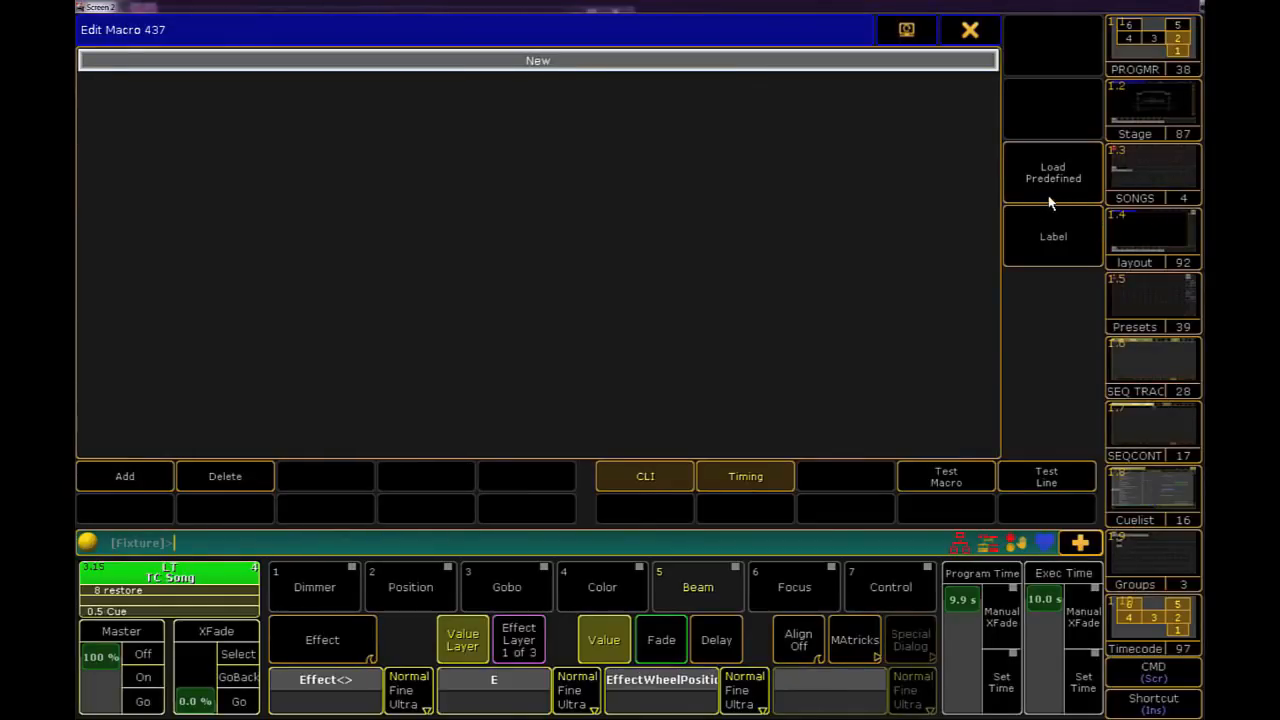
- Load the predefined 'Locate Sequence' macro into macro 437
click(1052, 172)
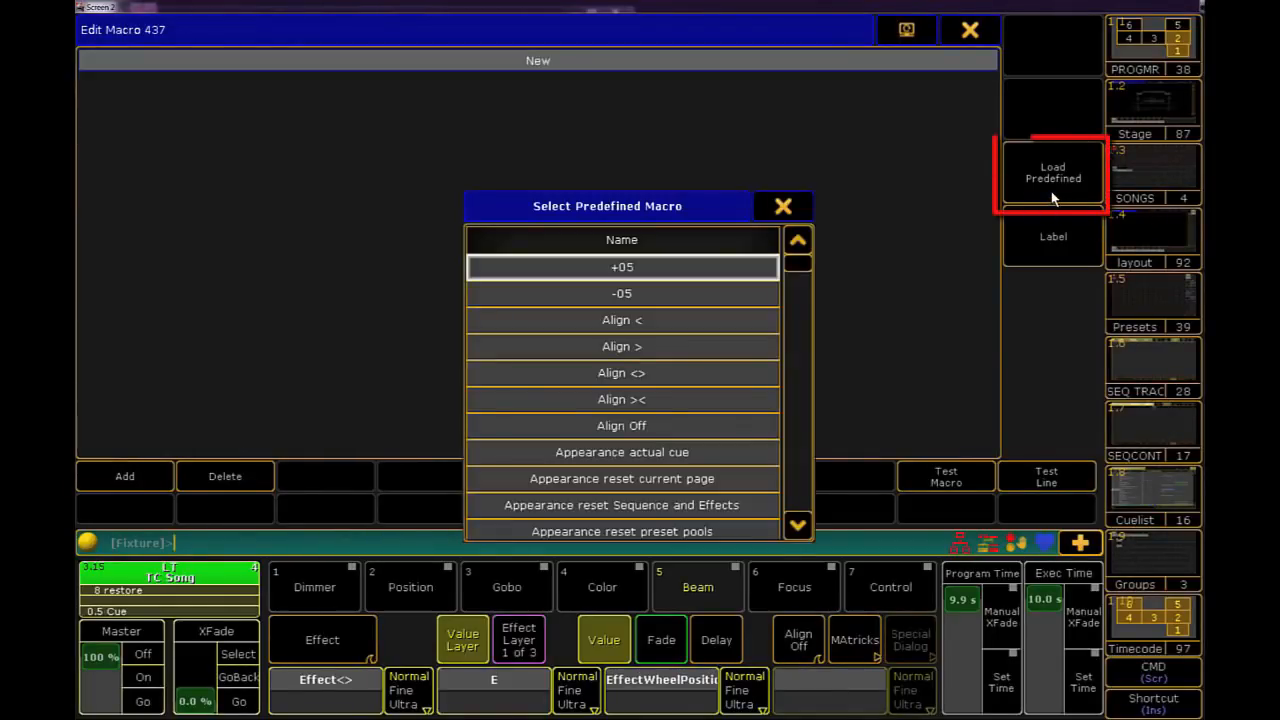
scroll(down, 3)
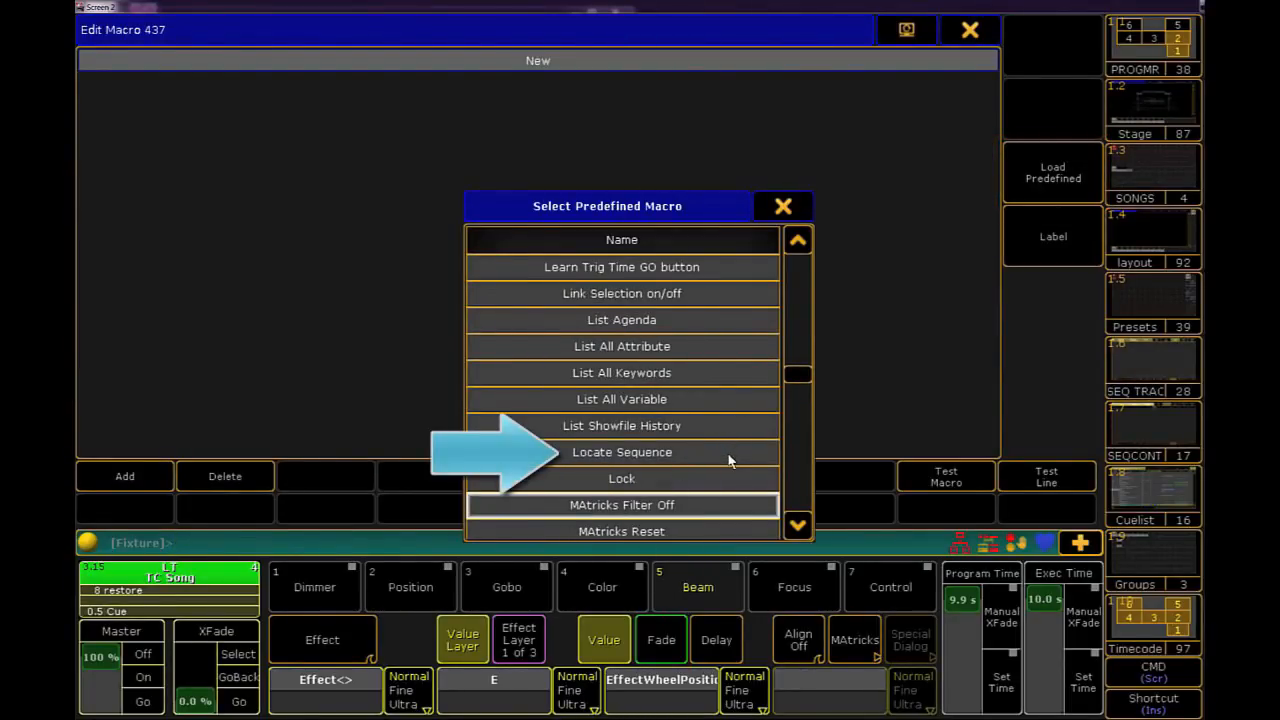
click(621, 452)
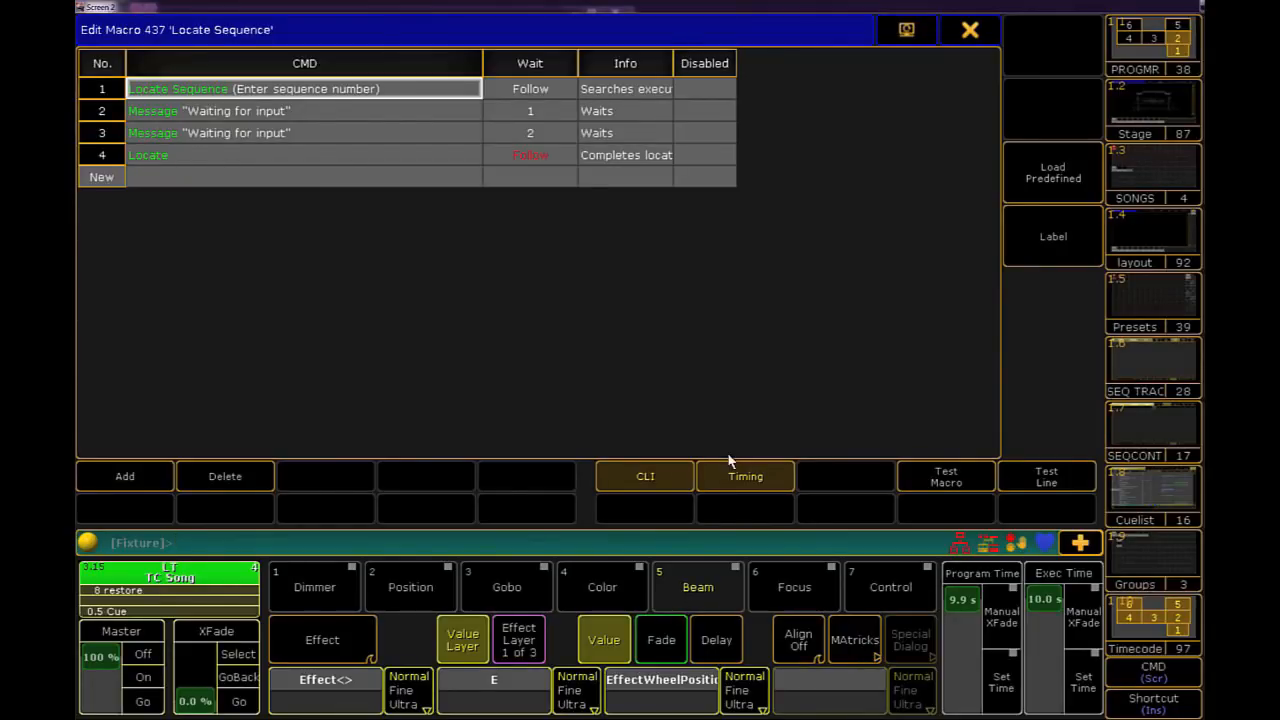
mouse_move(735, 461)
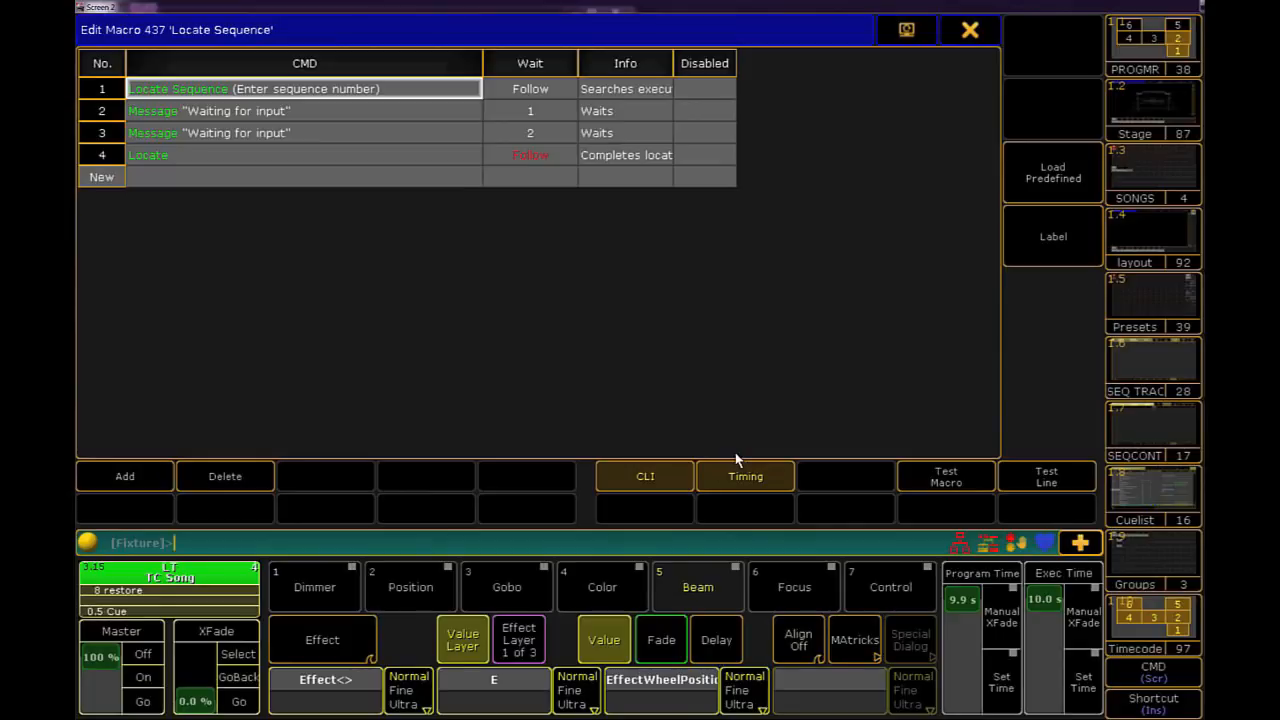
- Close the Edit Macro 437 window and view the Sequence pool
click(969, 29)
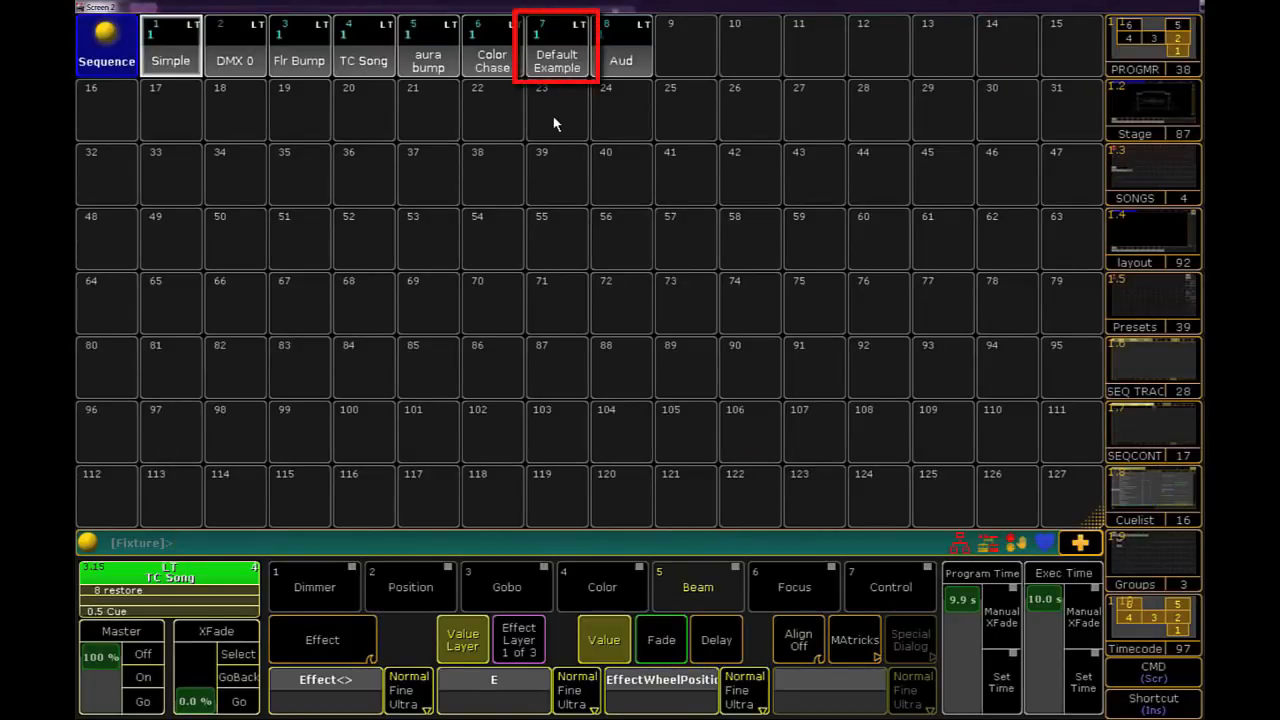
click(556, 47)
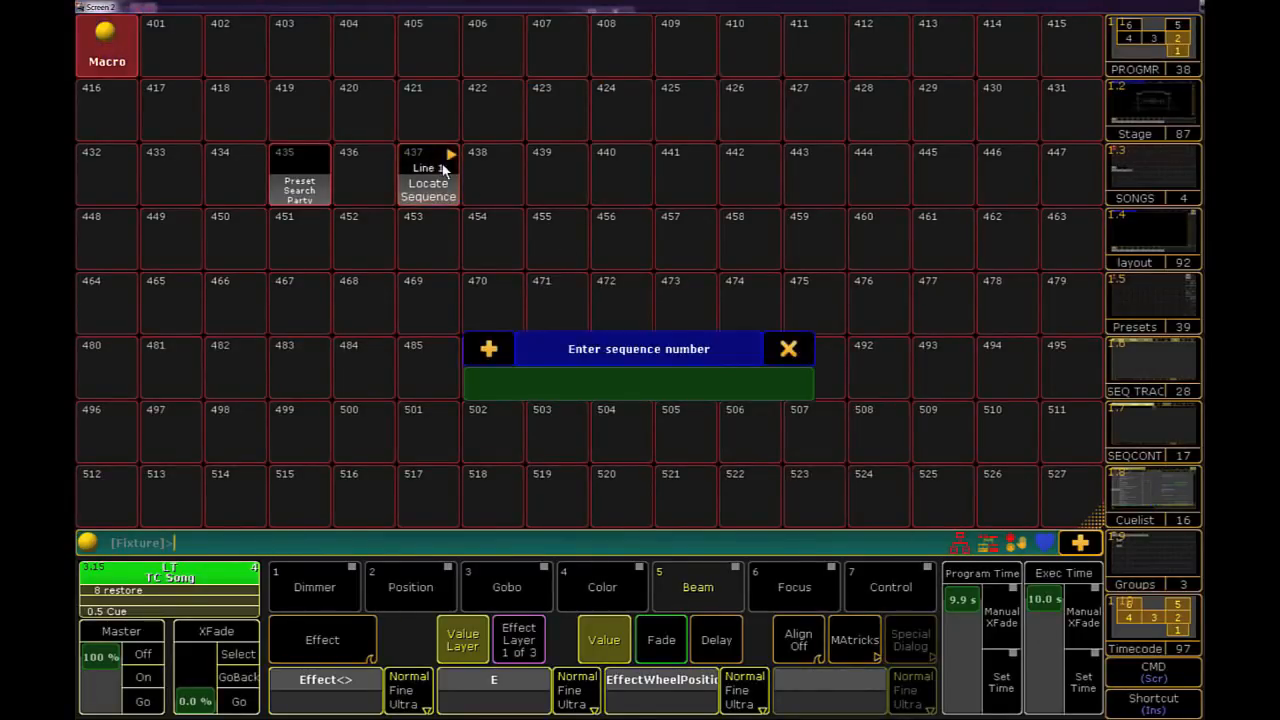
- Confirm the sequence number in the Locate Sequence prompt with Please
click(428, 175)
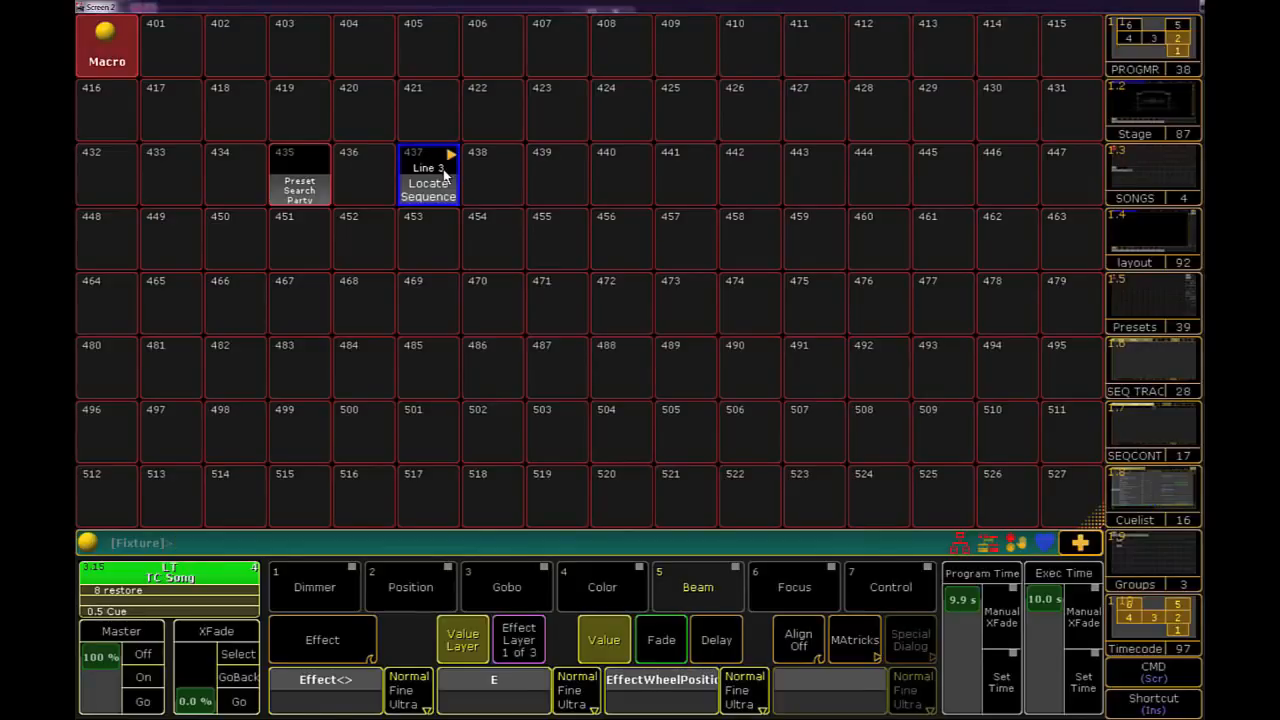